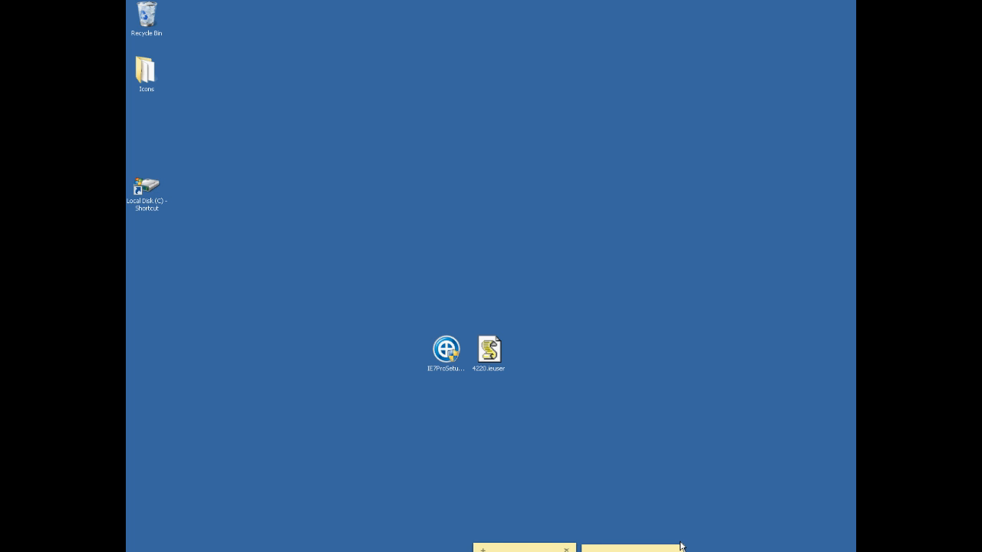
{"action": "mouse_move", "coordinate": [267, 408]}
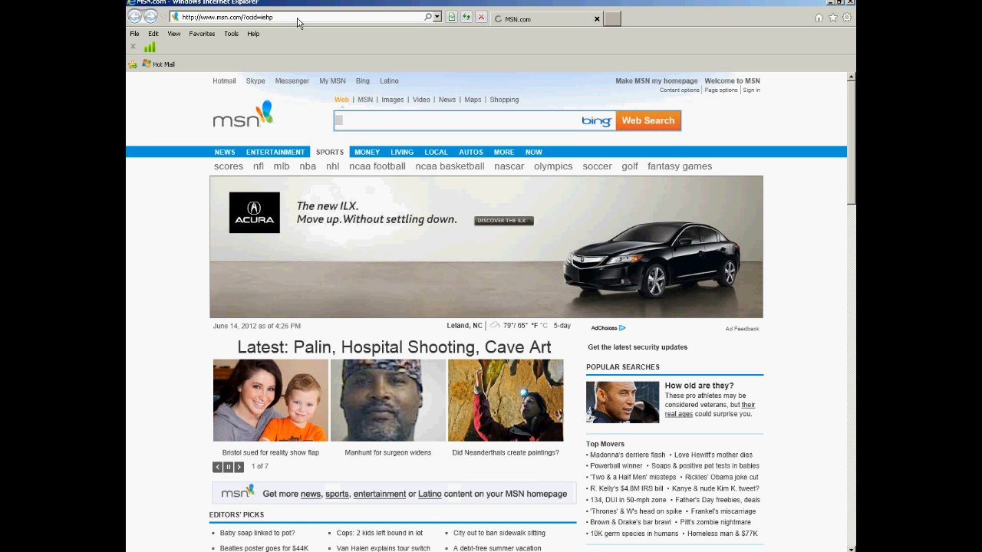
{"action": "type", "text": "hotmail.com/"}
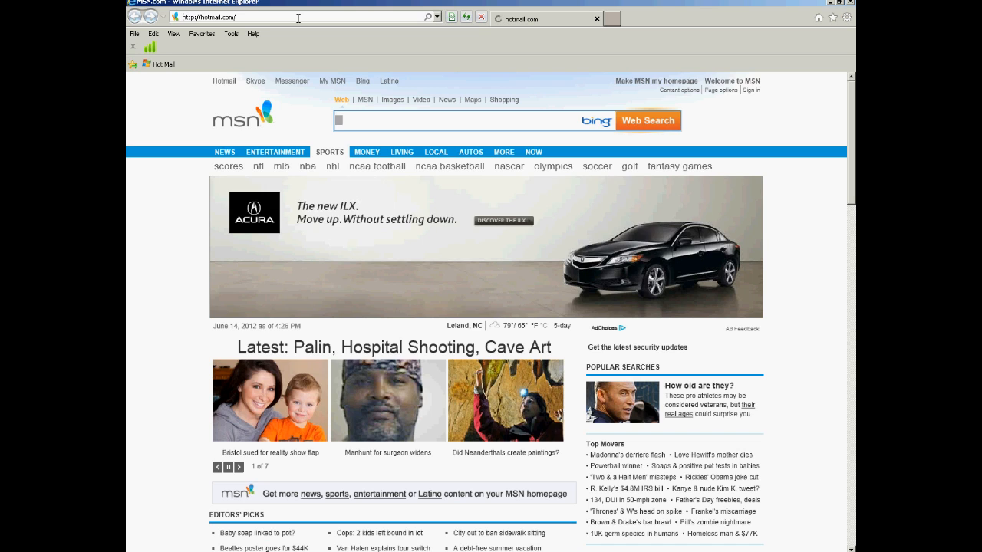
{"action": "left_click", "coordinate": [224, 81]}
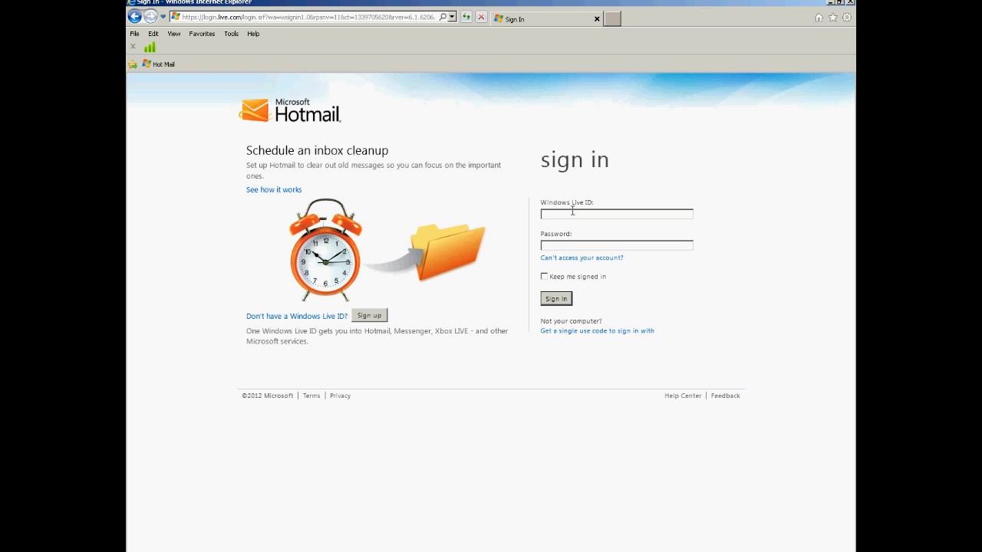
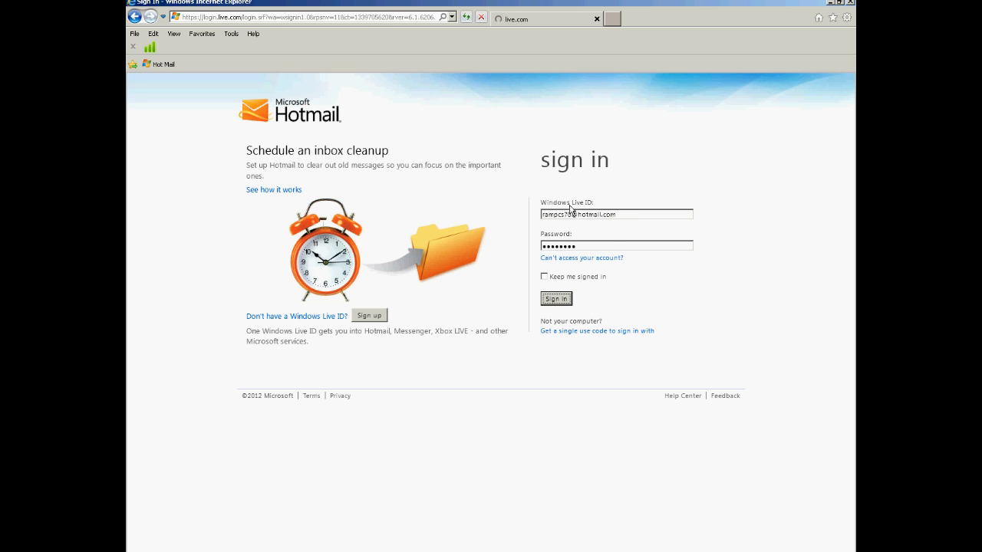
{"action": "left_click", "coordinate": [556, 298]}
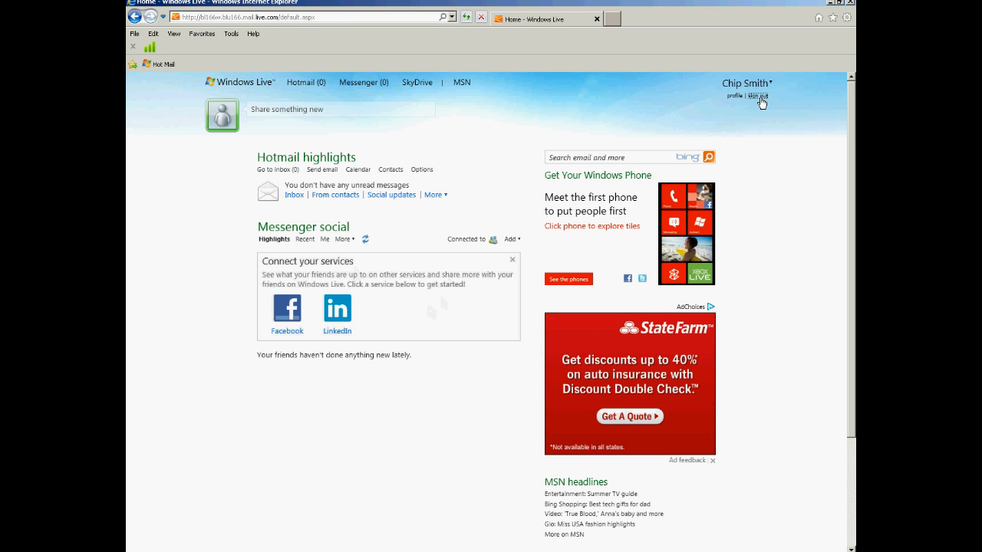
Sign out of Hotmail, browse the resulting MSN page briefly, and close the browser.
{"action": "left_click", "coordinate": [758, 95]}
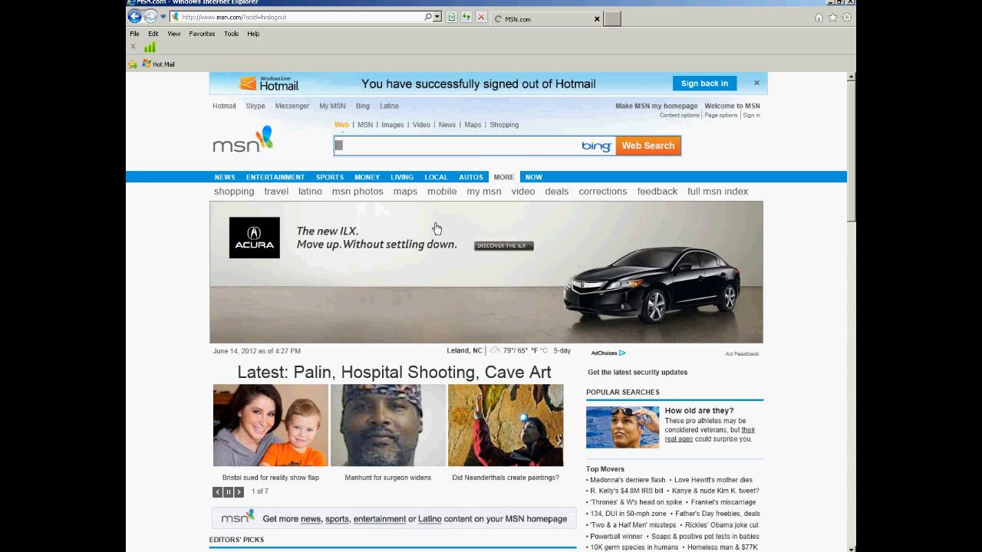
{"action": "left_click", "coordinate": [473, 145]}
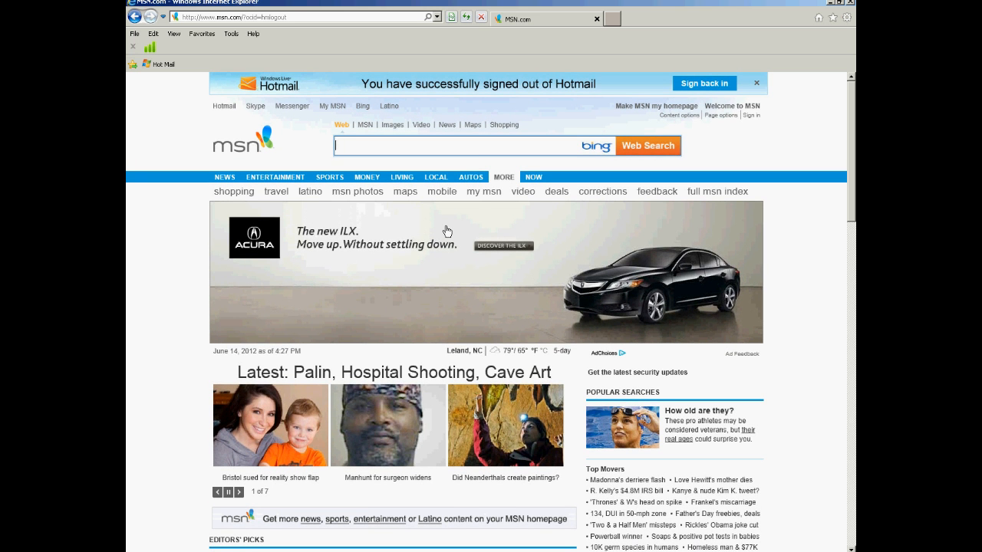
{"action": "left_click", "coordinate": [340, 144]}
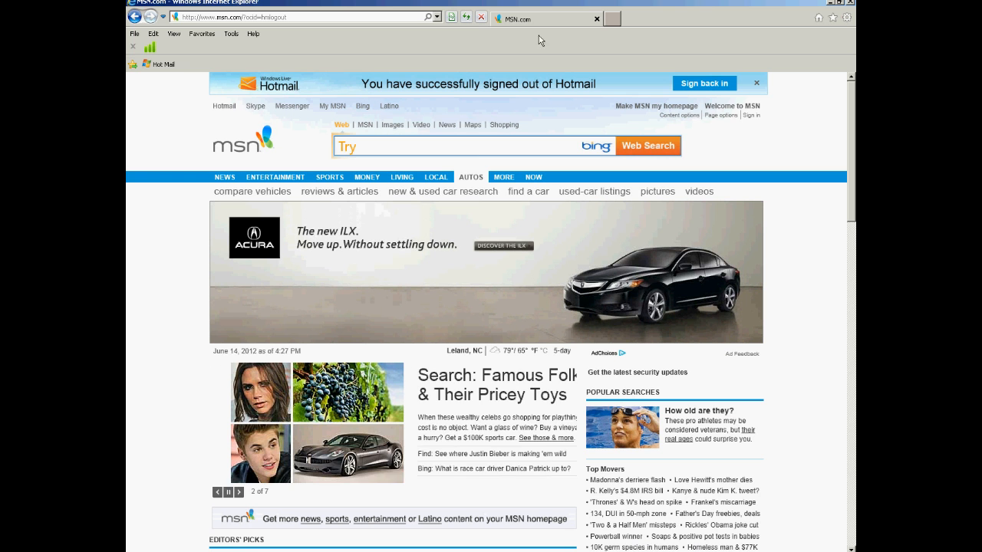
{"action": "left_click", "coordinate": [460, 146]}
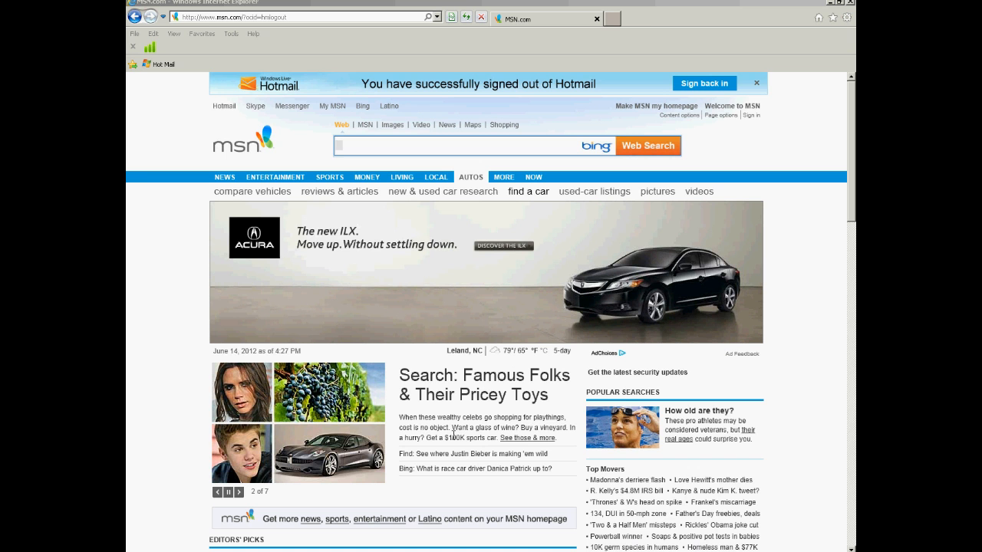
{"action": "left_click", "coordinate": [339, 146]}
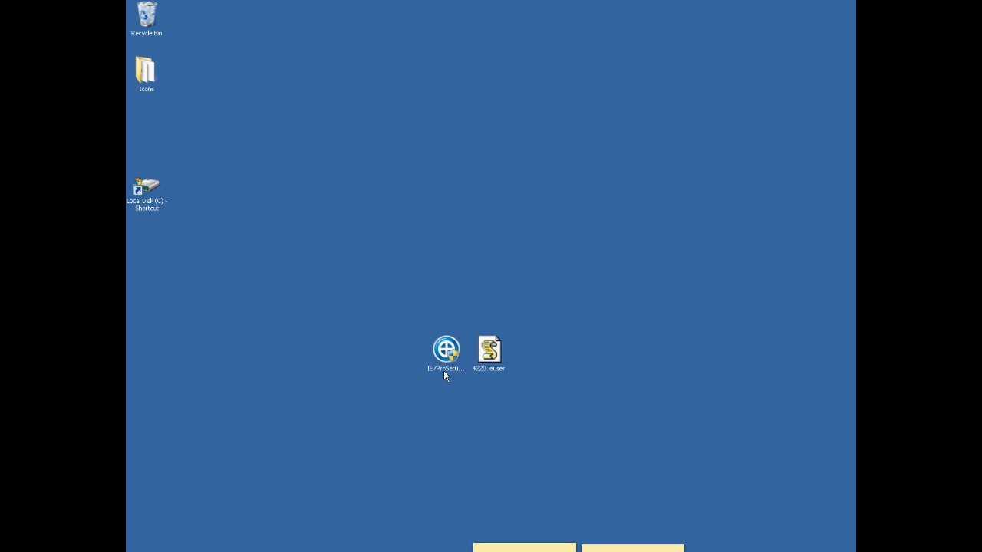
Run the IE7Pro installer in English, keep user scripts and spell checking, skip ProgSense, and finish.
{"action": "double_click", "coordinate": [445, 350]}
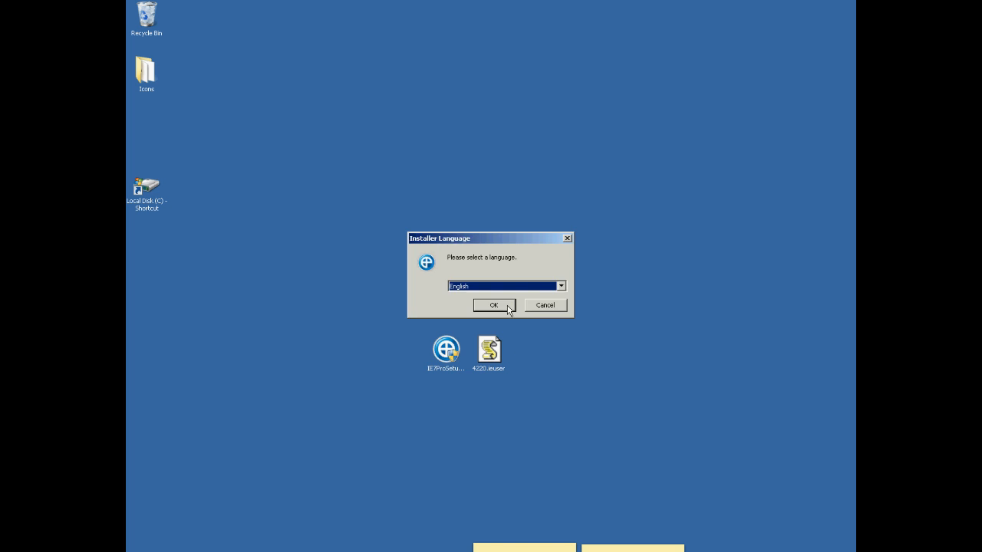
{"action": "left_click", "coordinate": [494, 305]}
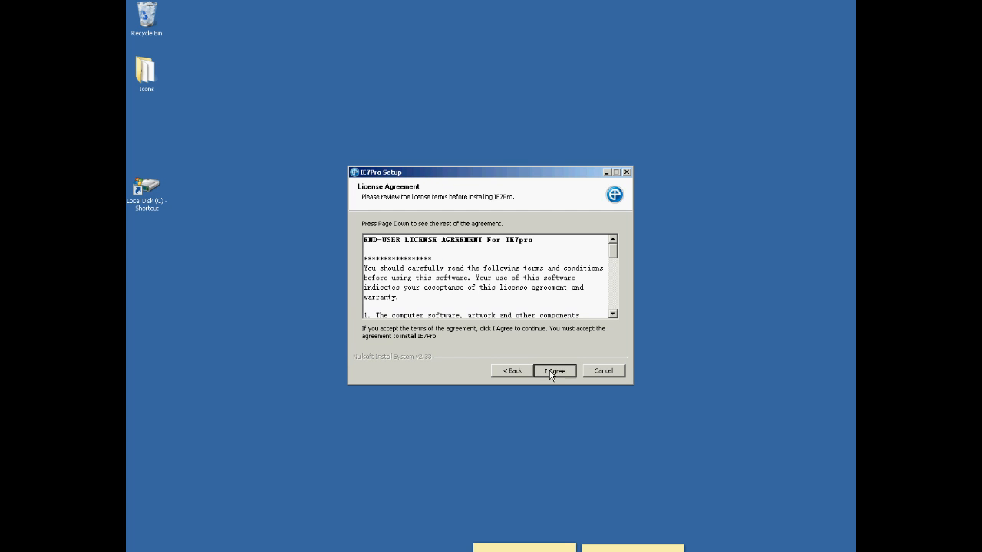
{"action": "left_click", "coordinate": [554, 370]}
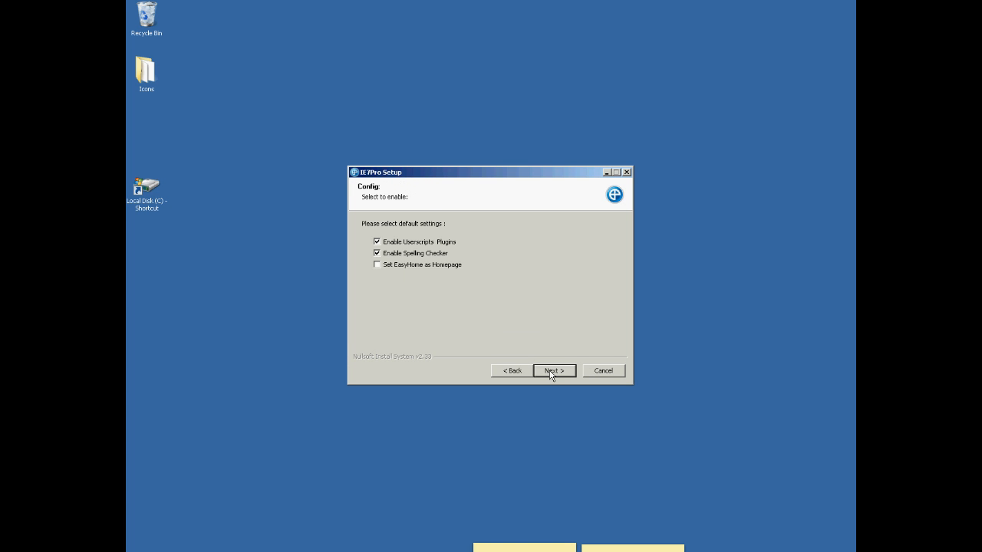
{"action": "left_click", "coordinate": [554, 370]}
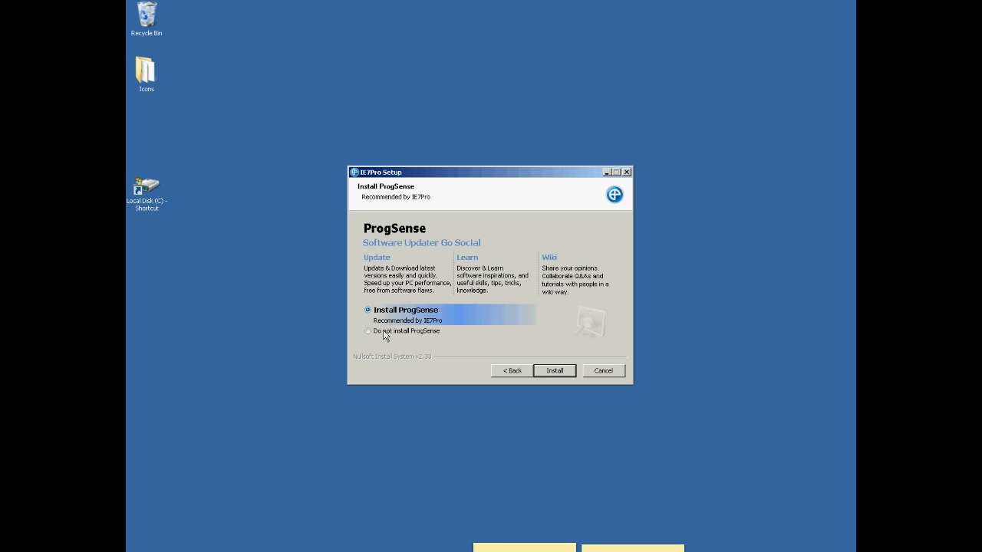
{"action": "left_click", "coordinate": [368, 331]}
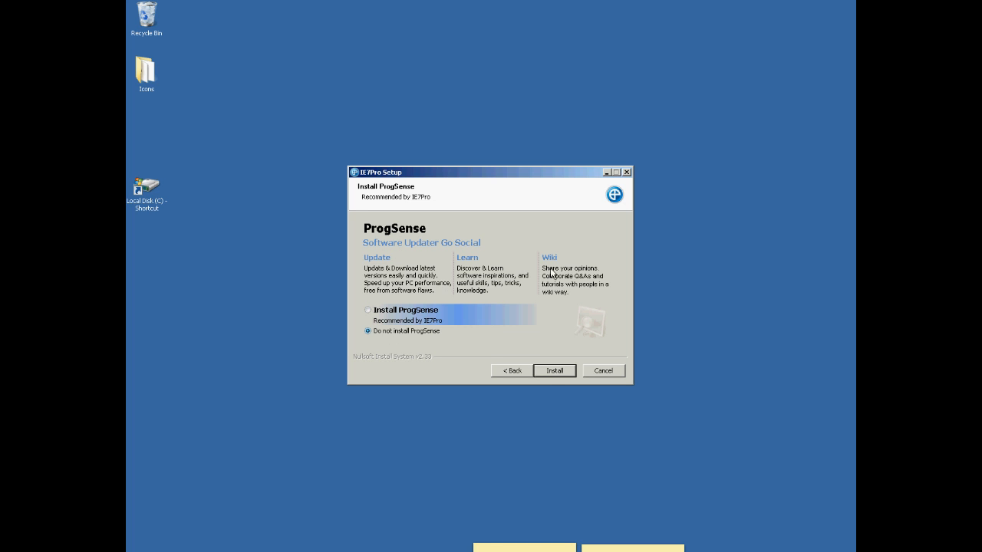
{"action": "left_click", "coordinate": [554, 370]}
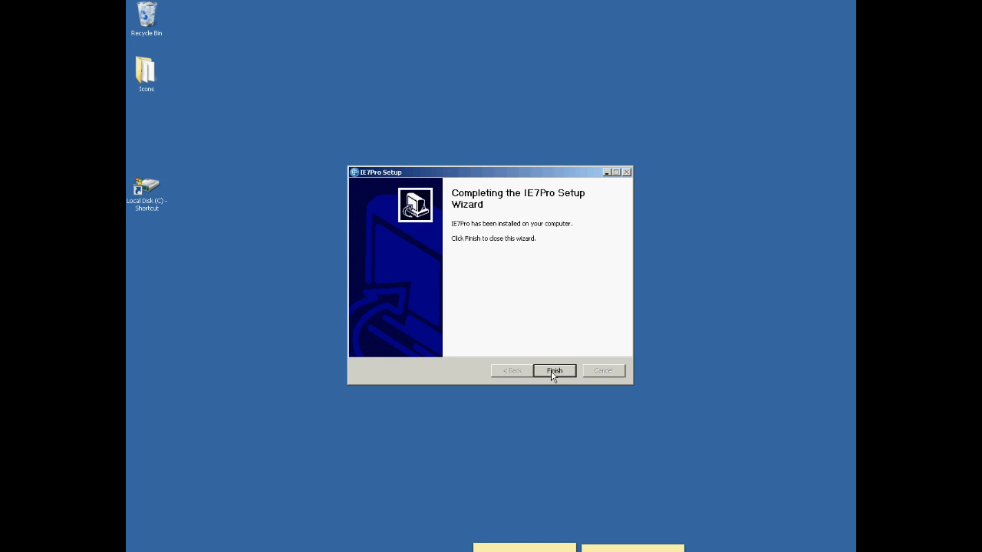
{"action": "left_click", "coordinate": [554, 370]}
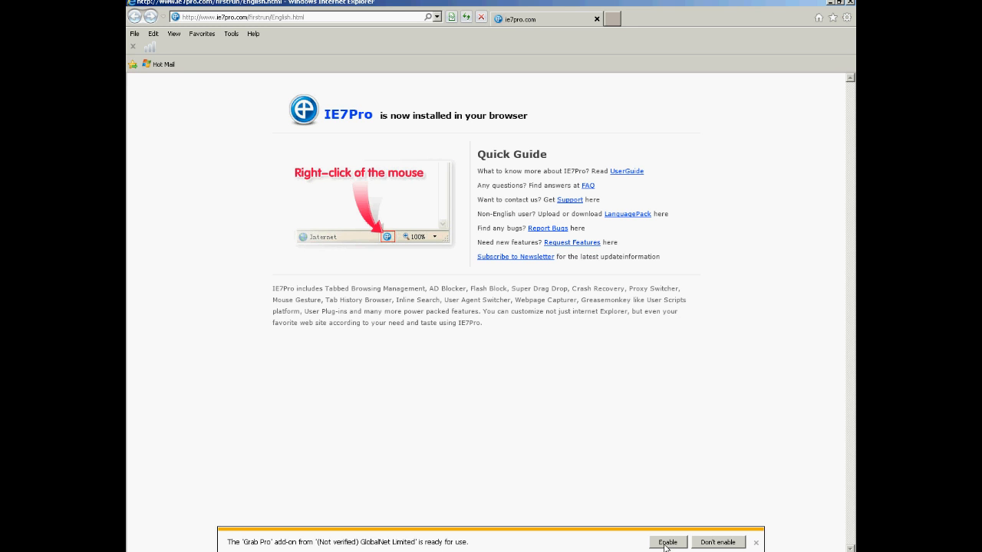
Enable the newly installed IE7Pro add-on from the notification bar.
{"action": "left_click", "coordinate": [666, 543]}
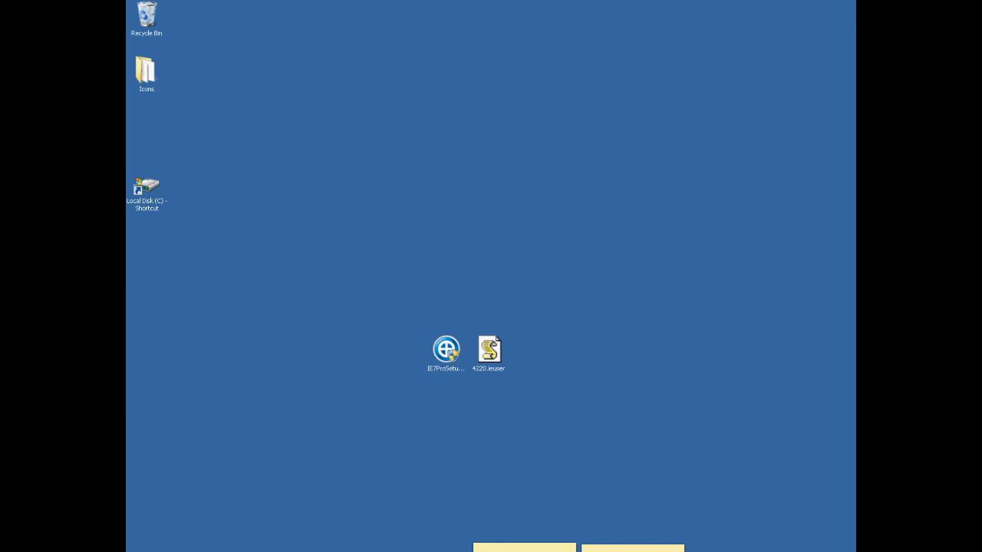
Relaunch Internet Explorer and open IE7Pro Preferences from the Tools menu.
{"action": "double_click", "coordinate": [445, 350]}
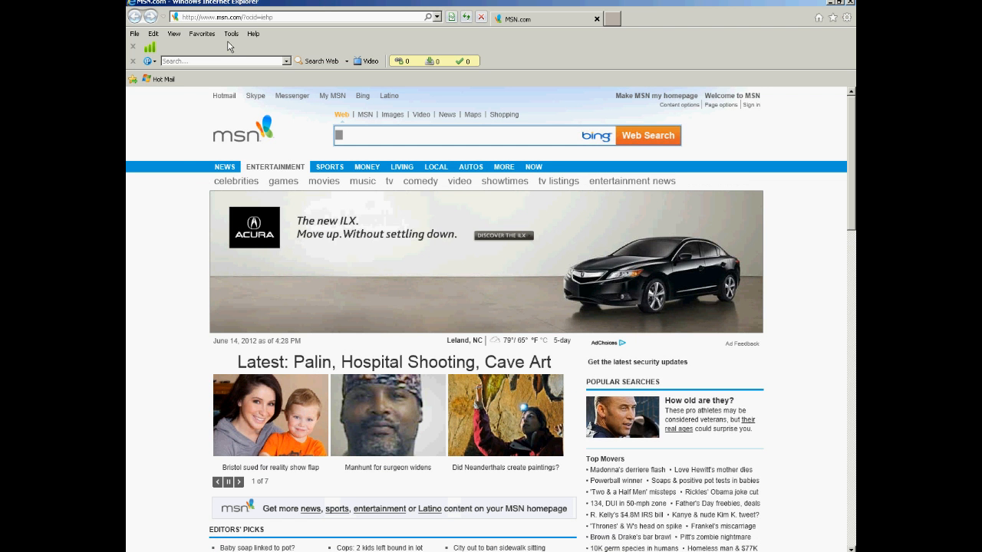
{"action": "left_click", "coordinate": [230, 34]}
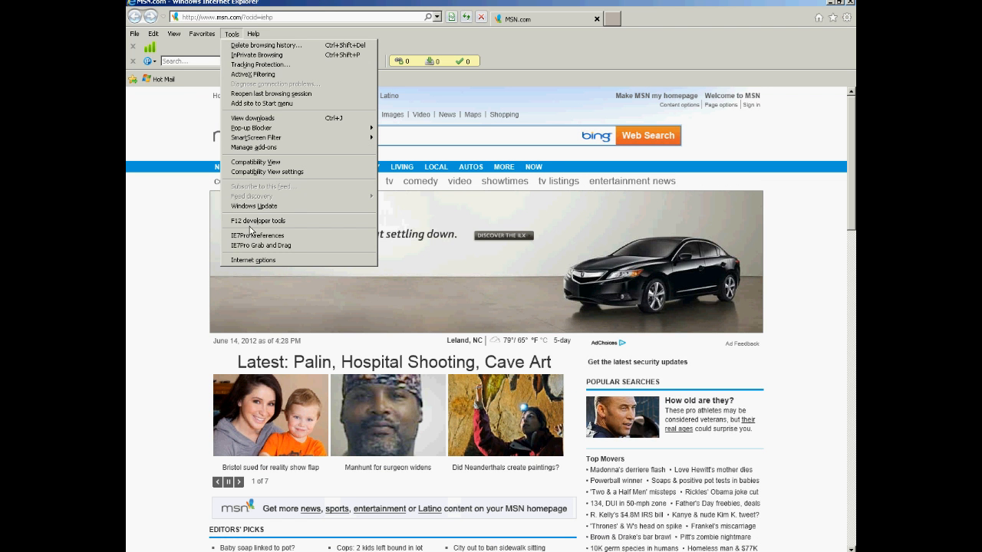
{"action": "mouse_move", "coordinate": [257, 237]}
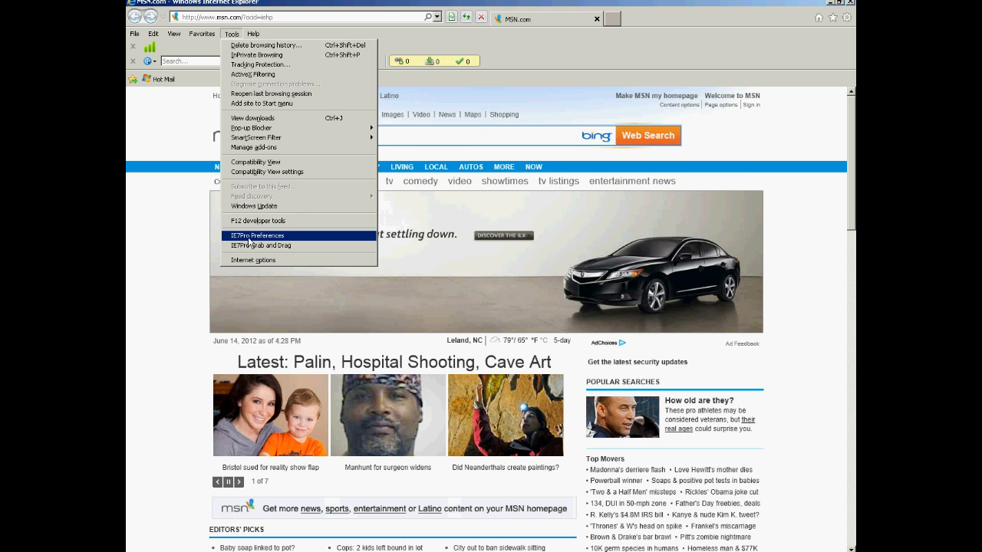
{"action": "left_click", "coordinate": [258, 236]}
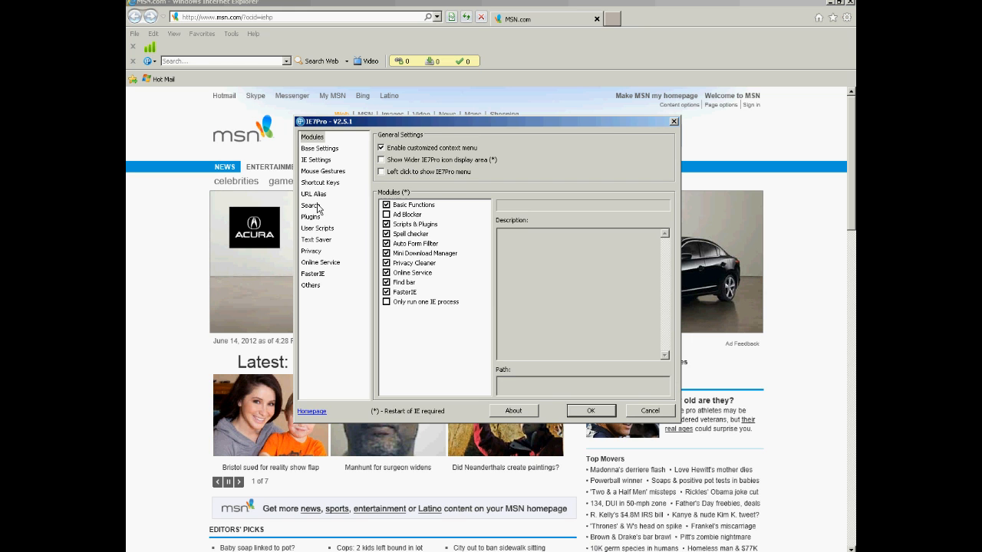
Switch the IE7Pro Preferences to the User Scripts section listing installed scripts.
{"action": "left_click", "coordinate": [318, 227]}
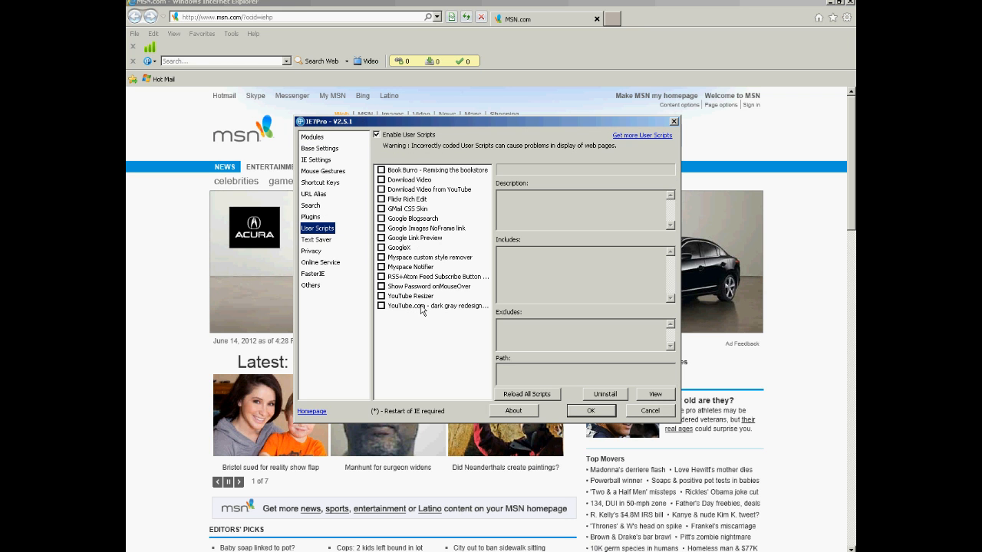
{"action": "mouse_move", "coordinate": [418, 273]}
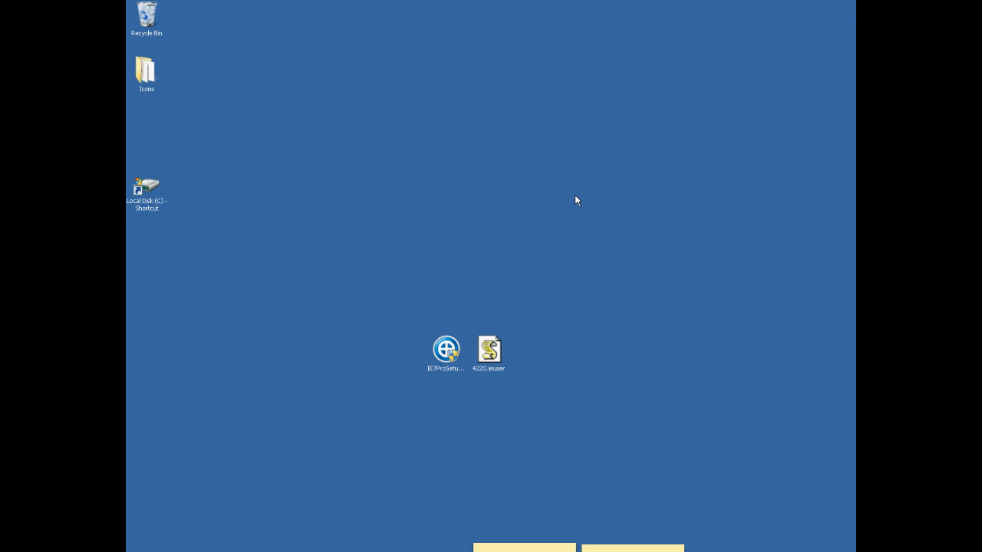
{"action": "mouse_move", "coordinate": [528, 376]}
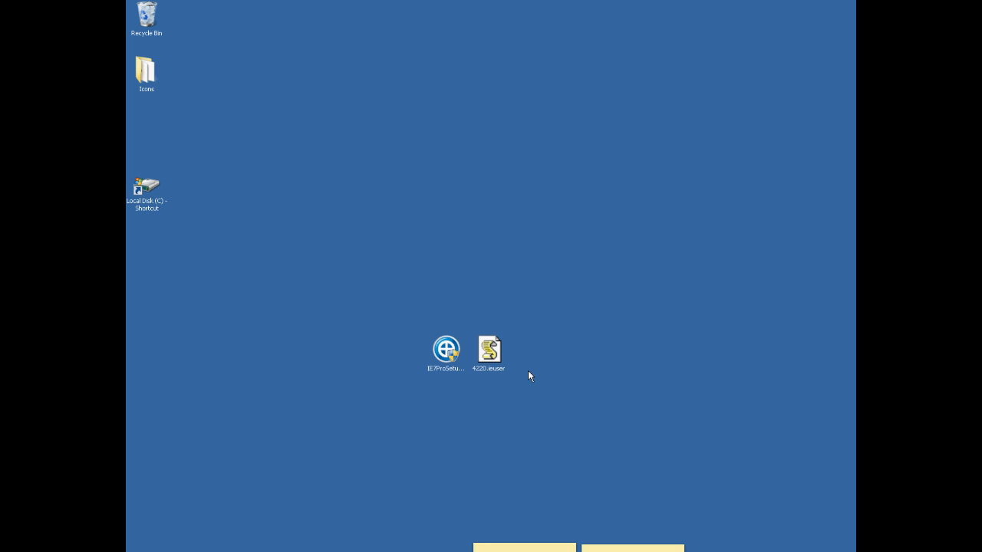
{"action": "mouse_move", "coordinate": [510, 330]}
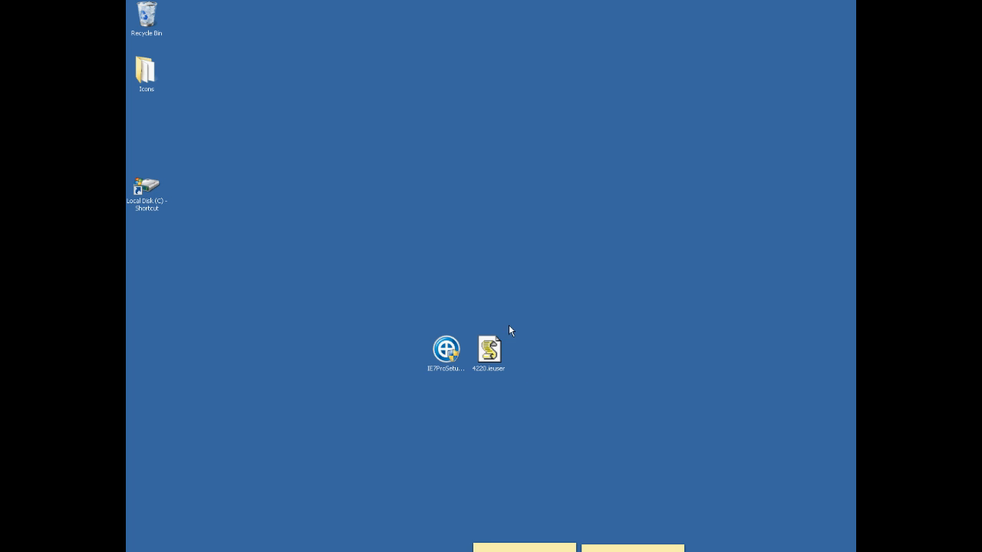
{"action": "mouse_move", "coordinate": [499, 243]}
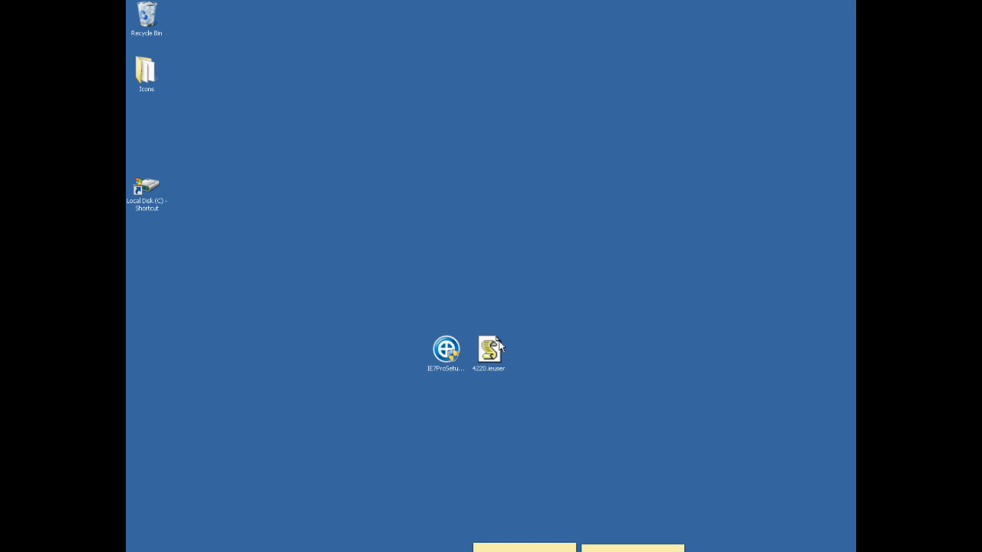
Copy the 4220.ieuser script file from the desktop.
{"action": "right_click", "coordinate": [489, 351]}
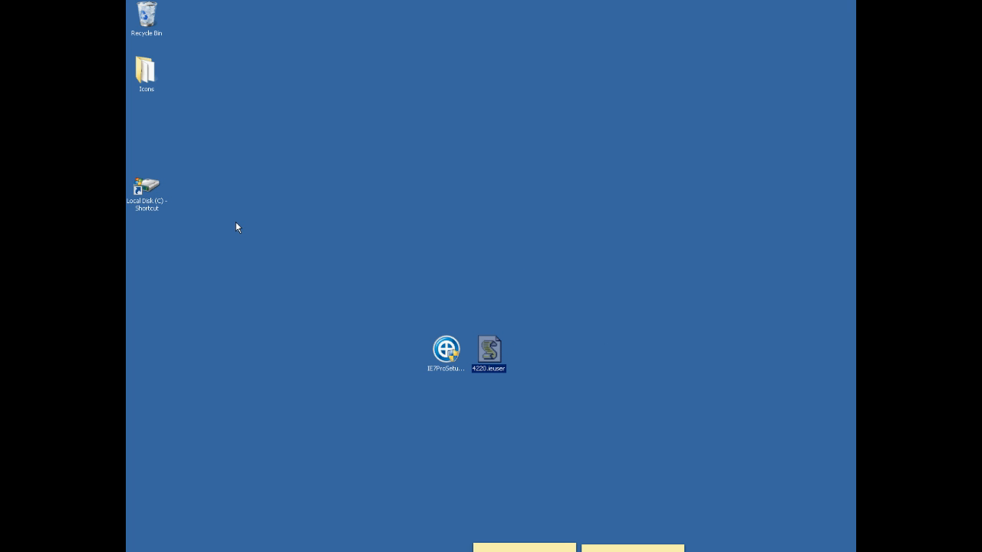
Paste 4220.ieuser into C: > Program Files (x86) > IE7Pro > userscripts.
{"action": "left_click", "coordinate": [146, 187]}
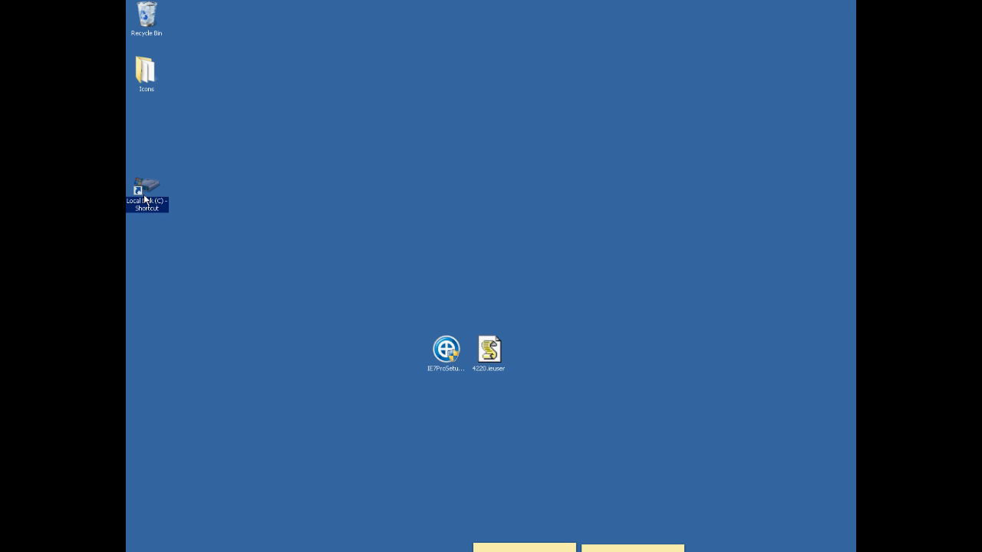
{"action": "double_click", "coordinate": [146, 187]}
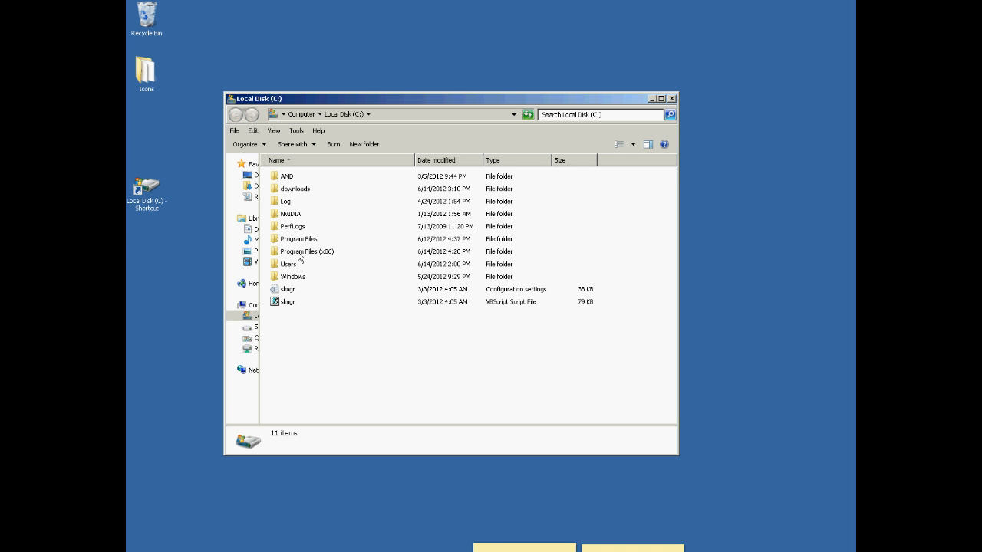
{"action": "double_click", "coordinate": [307, 251]}
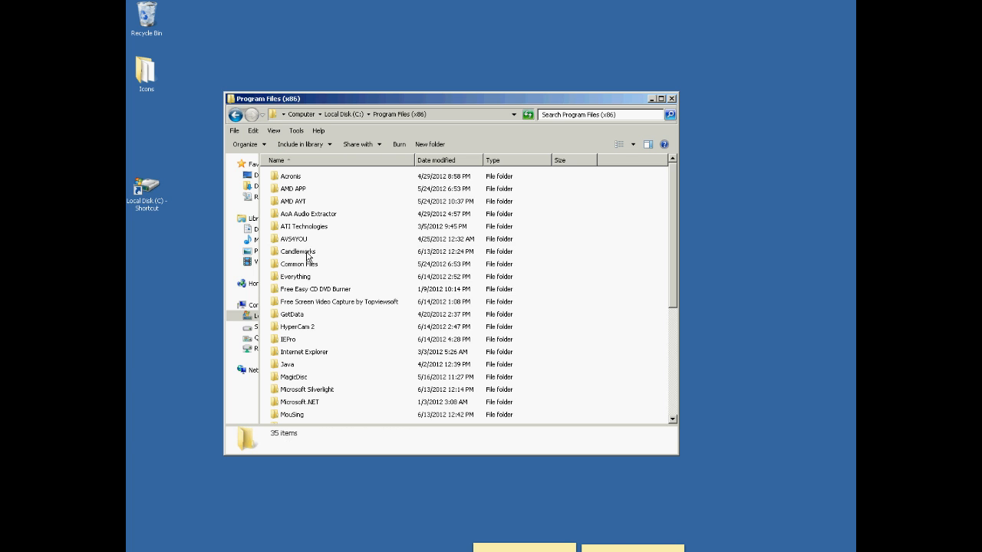
{"action": "mouse_move", "coordinate": [285, 341]}
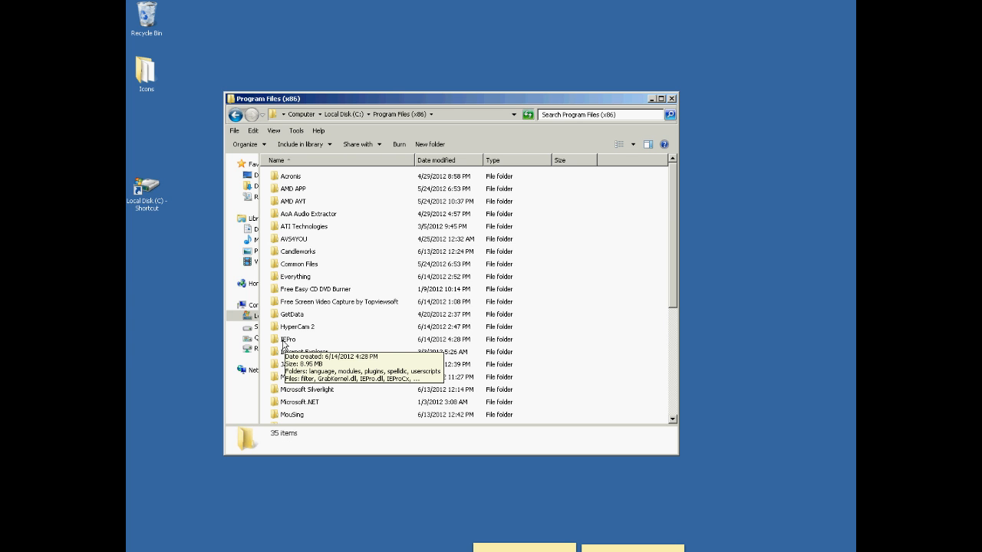
{"action": "double_click", "coordinate": [289, 339]}
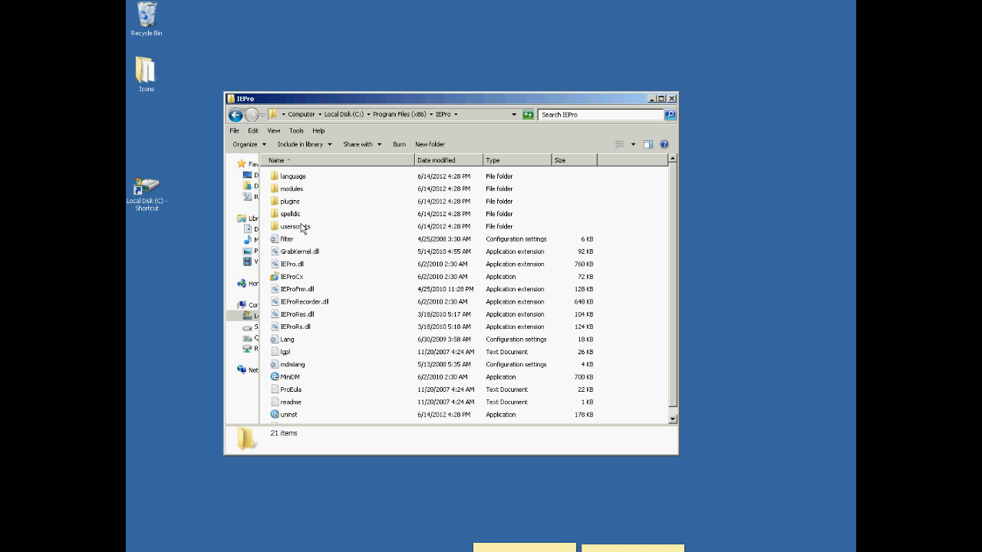
{"action": "double_click", "coordinate": [294, 227]}
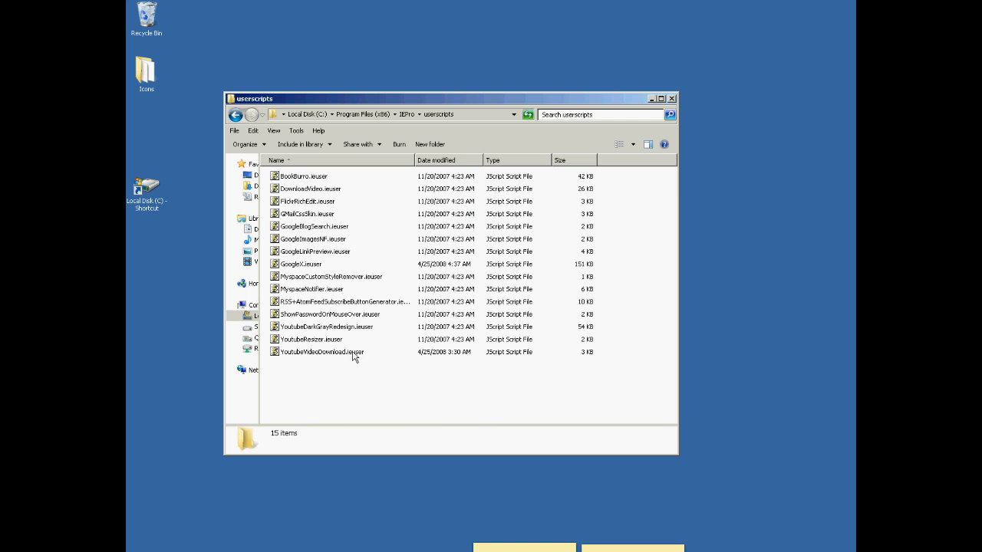
{"action": "right_click", "coordinate": [356, 356]}
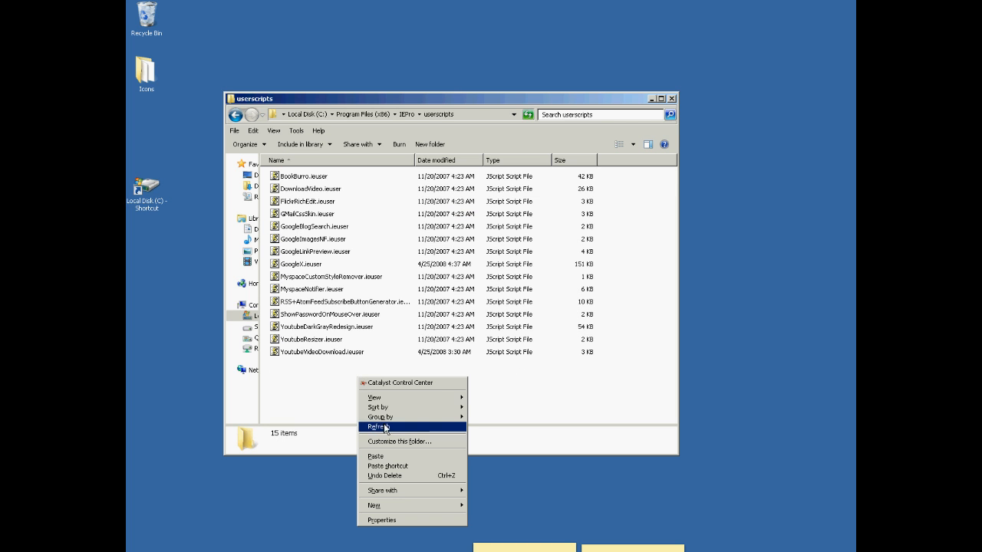
{"action": "left_click", "coordinate": [379, 427]}
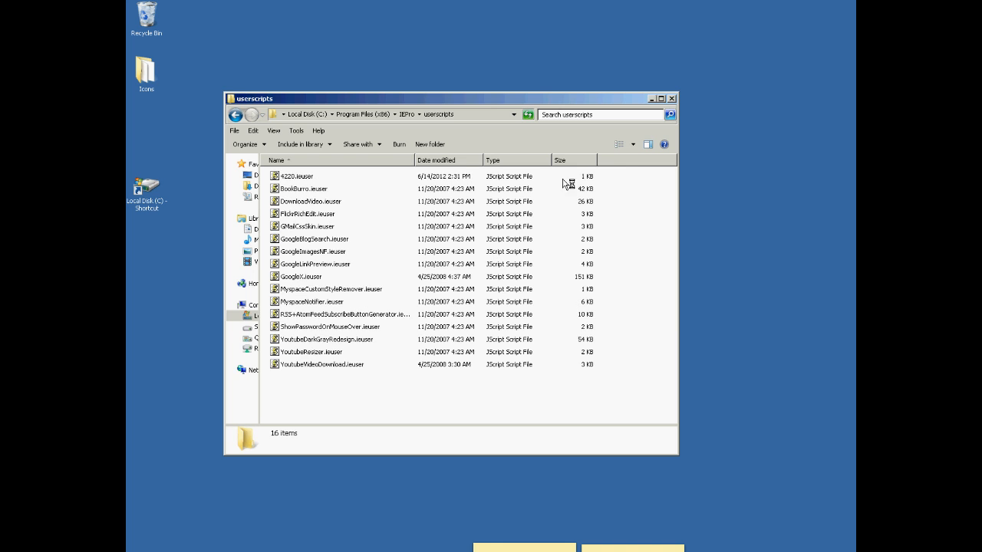
{"action": "left_click", "coordinate": [672, 99]}
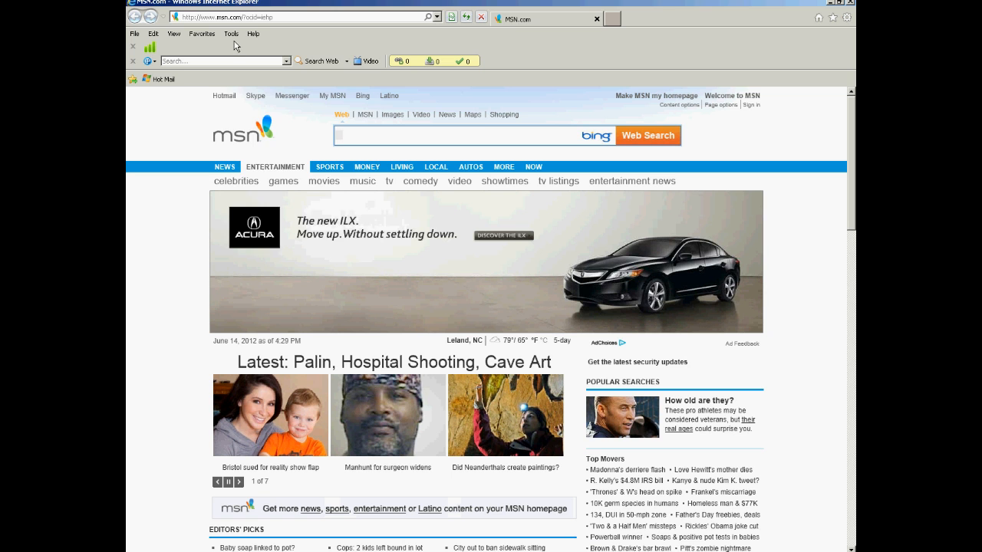
Confirm No MSN on HOTMAIL signout is checked in IE7Pro User Scripts and save with OK.
{"action": "left_click", "coordinate": [230, 33]}
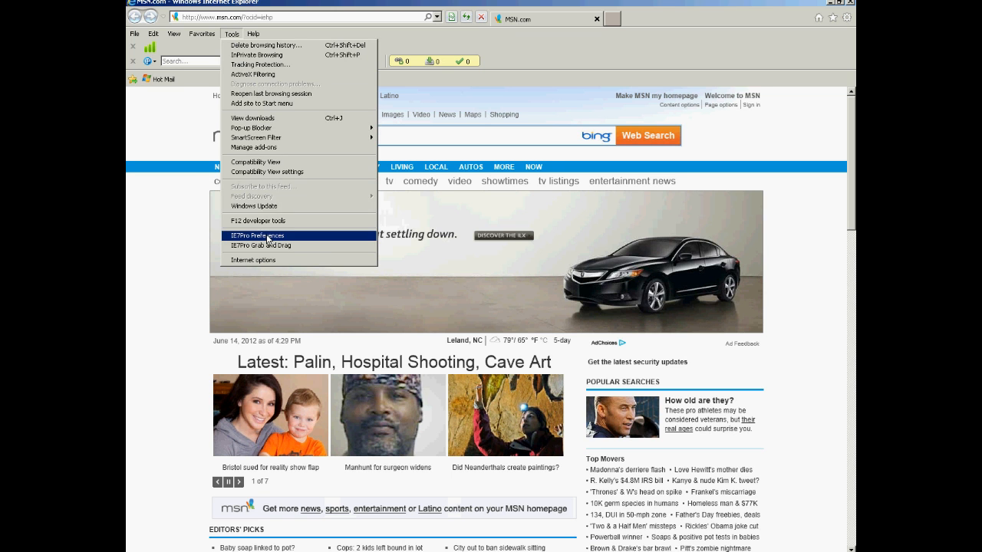
{"action": "left_click", "coordinate": [258, 236]}
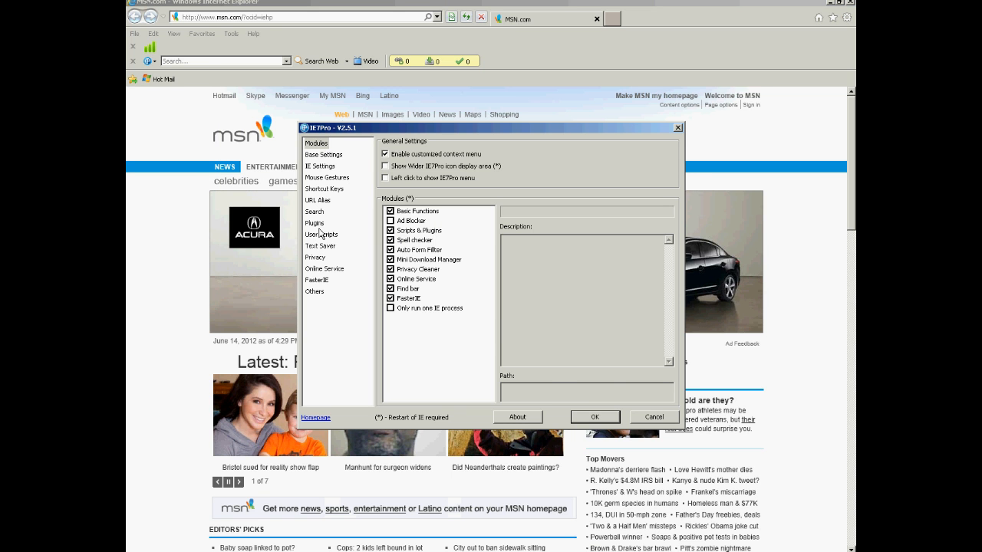
{"action": "left_click", "coordinate": [322, 233]}
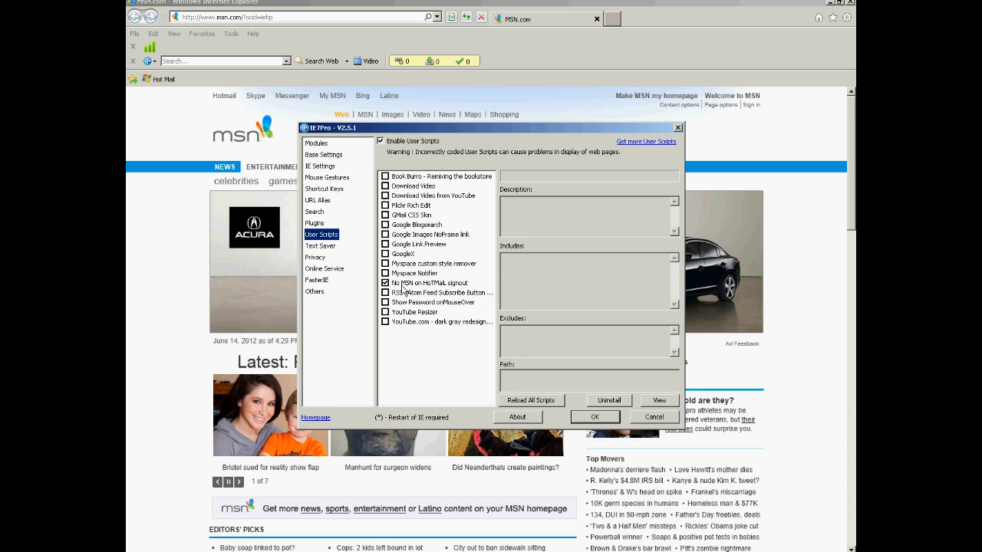
{"action": "mouse_move", "coordinate": [433, 288]}
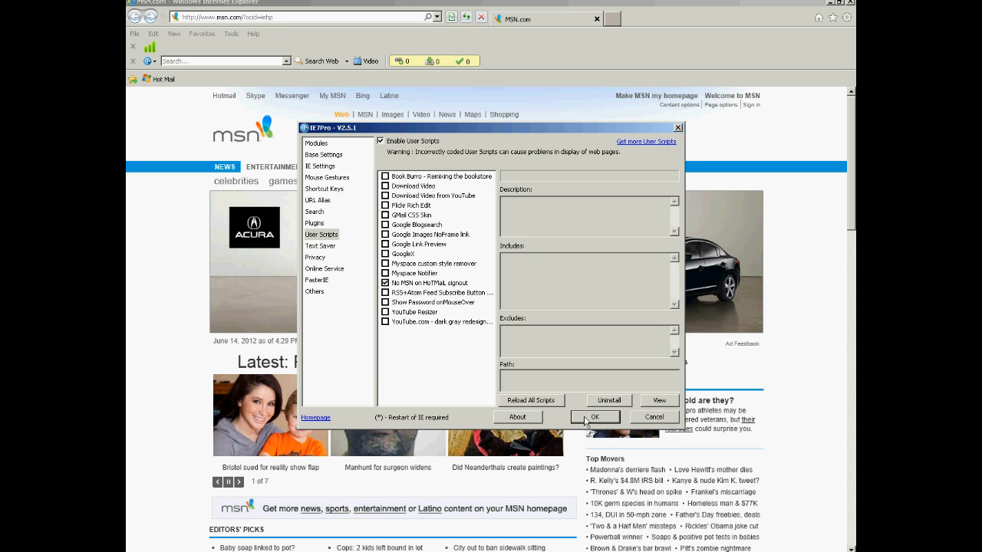
{"action": "left_click", "coordinate": [596, 418]}
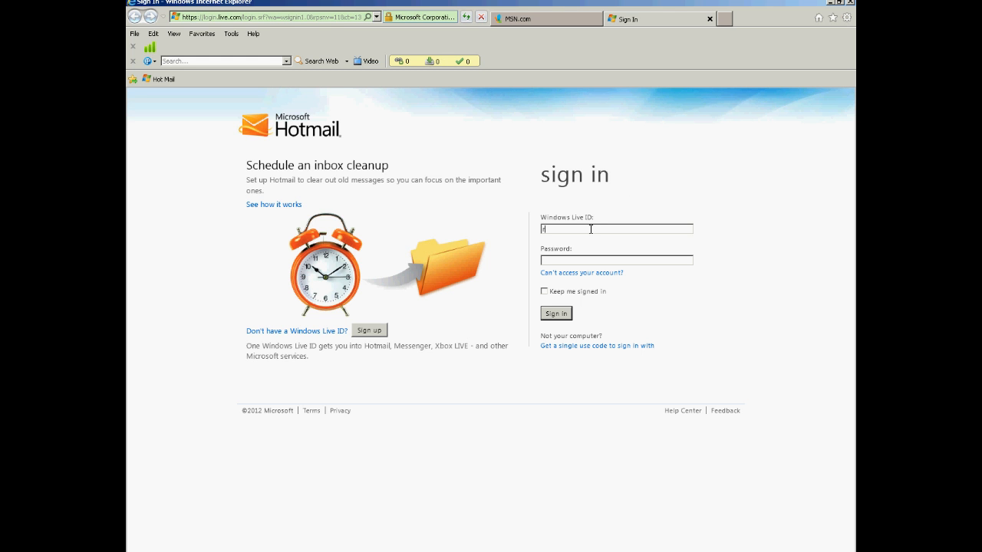
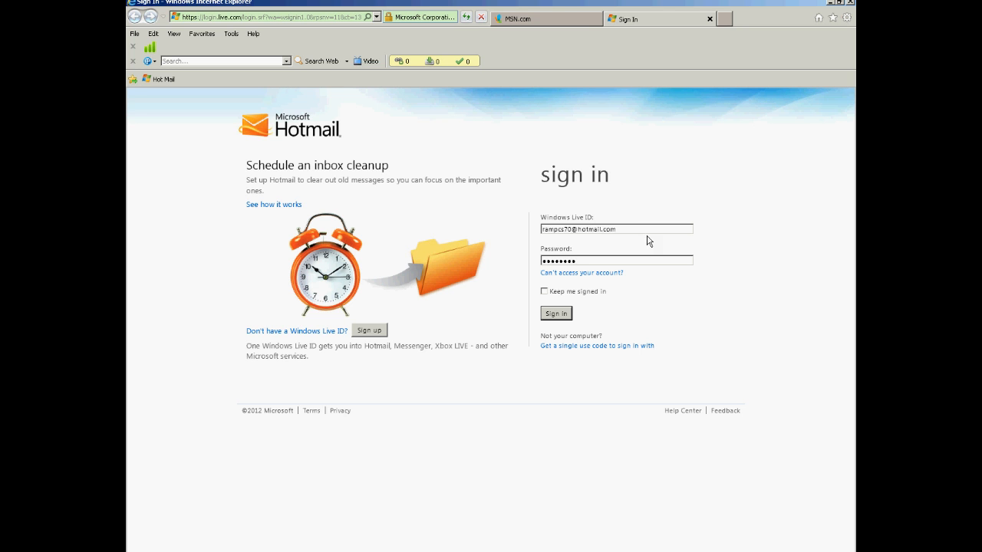
{"action": "left_click", "coordinate": [555, 313]}
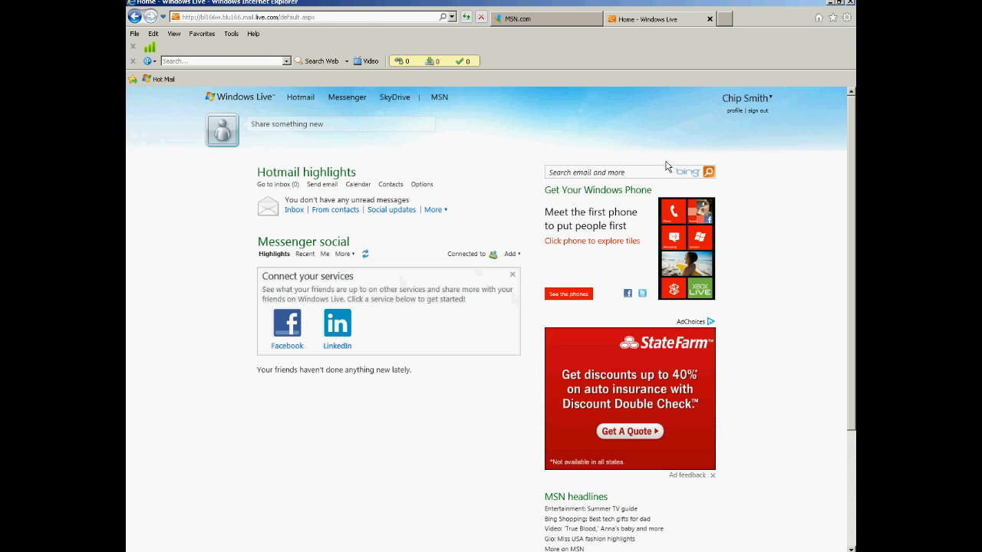
Sign out of Windows Live and confirm the browser lands on google.com rather than MSN.
{"action": "left_click", "coordinate": [758, 111]}
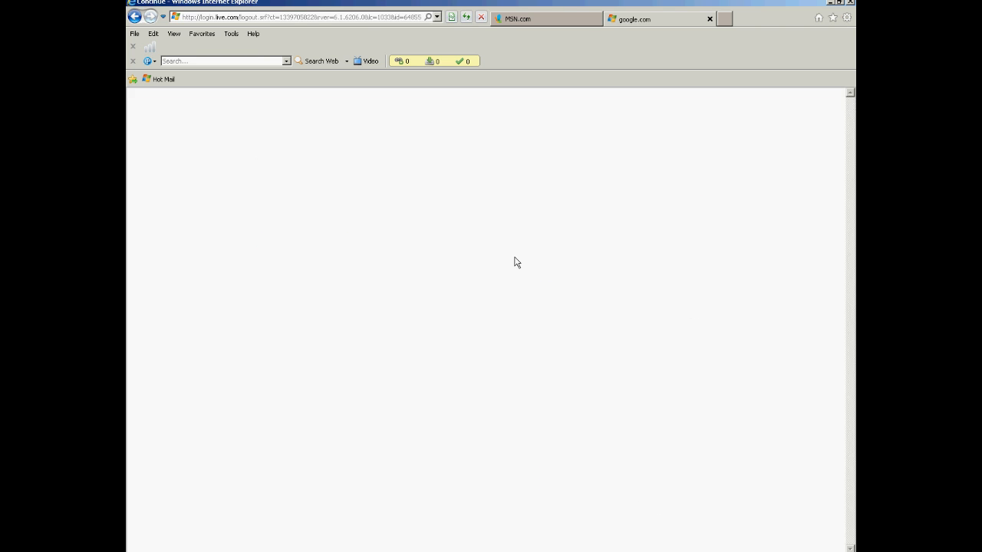
{"action": "left_click", "coordinate": [658, 18]}
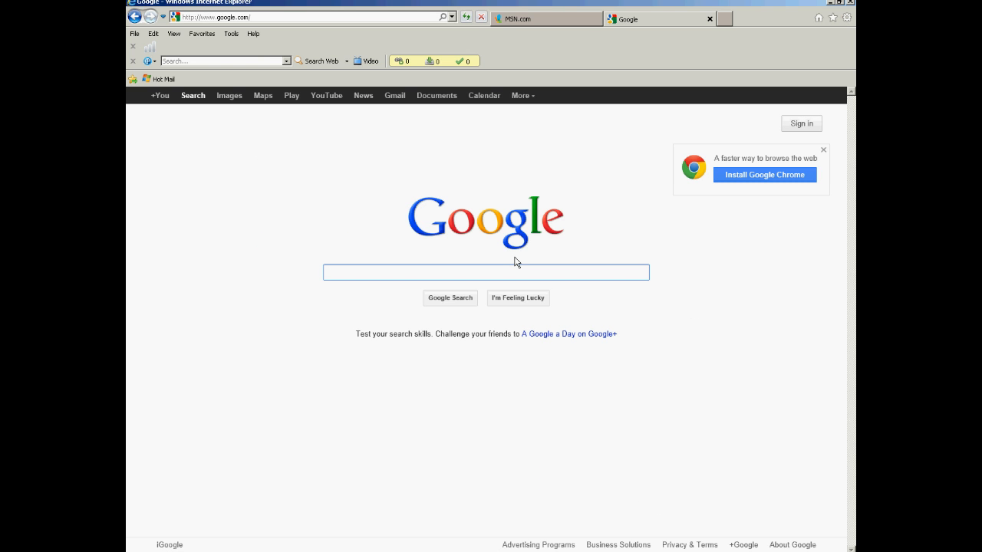
{"action": "left_click", "coordinate": [485, 273]}
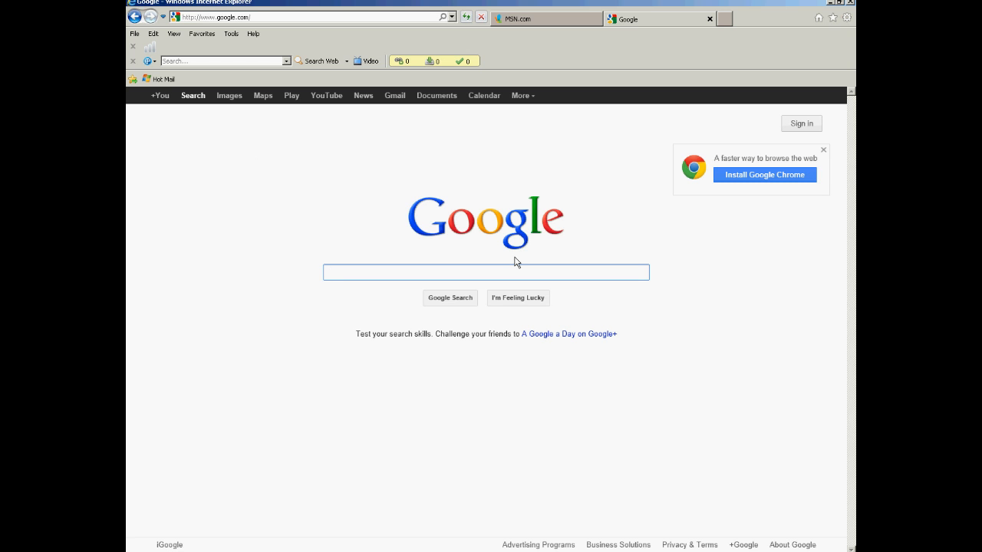
{"action": "left_click", "coordinate": [485, 273]}
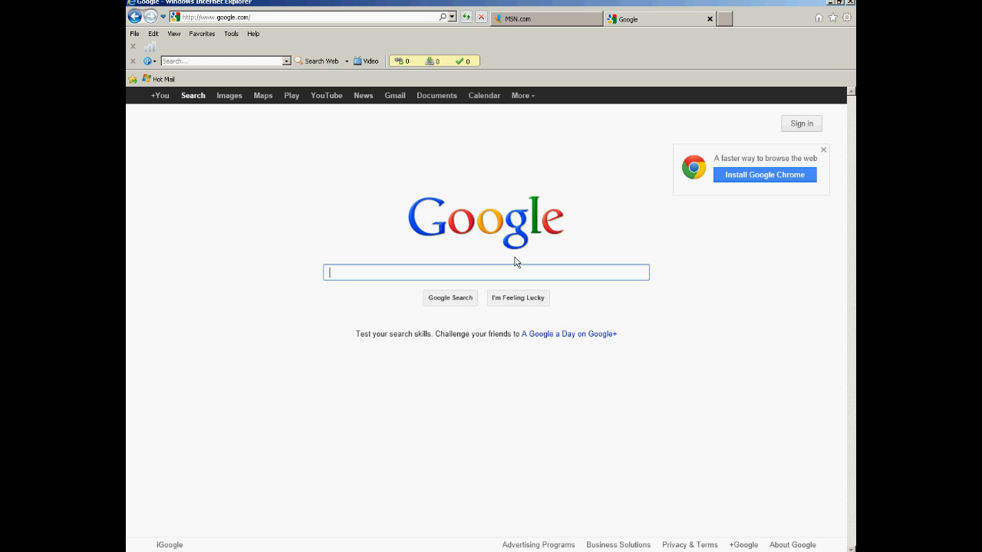
{"action": "mouse_move", "coordinate": [649, 239]}
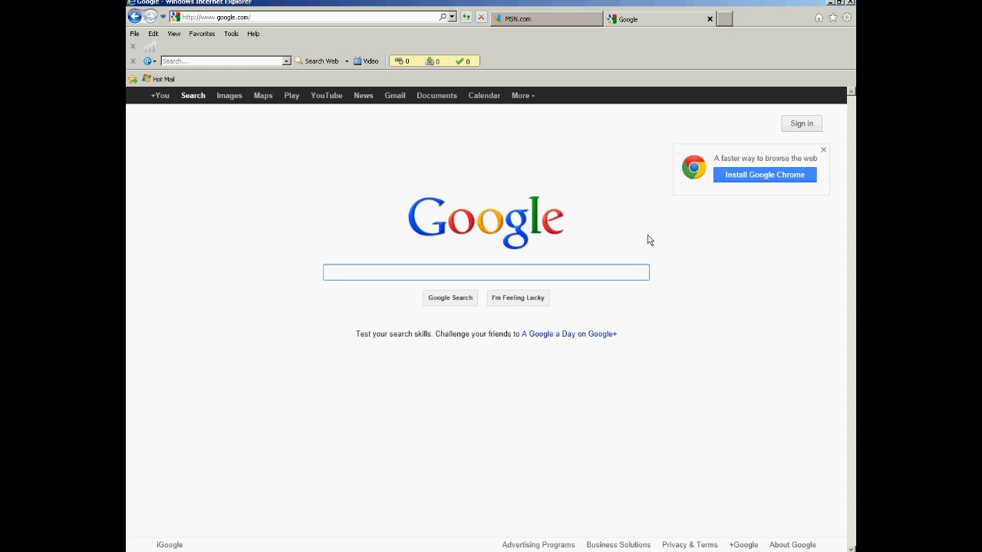